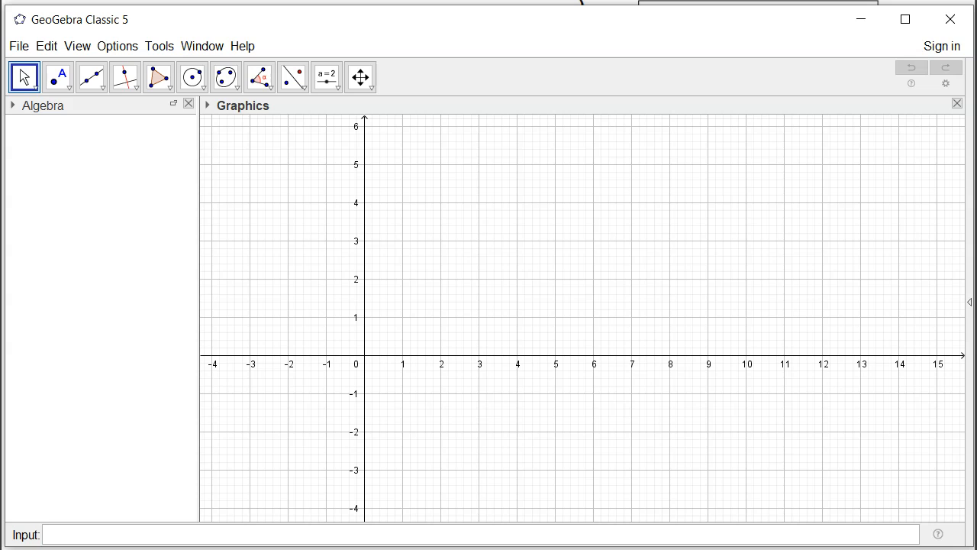
Draw triangle ABC with the Polygon tool by placing three vertices in the upper left
{"action": "left_click", "coordinate": [158, 77]}
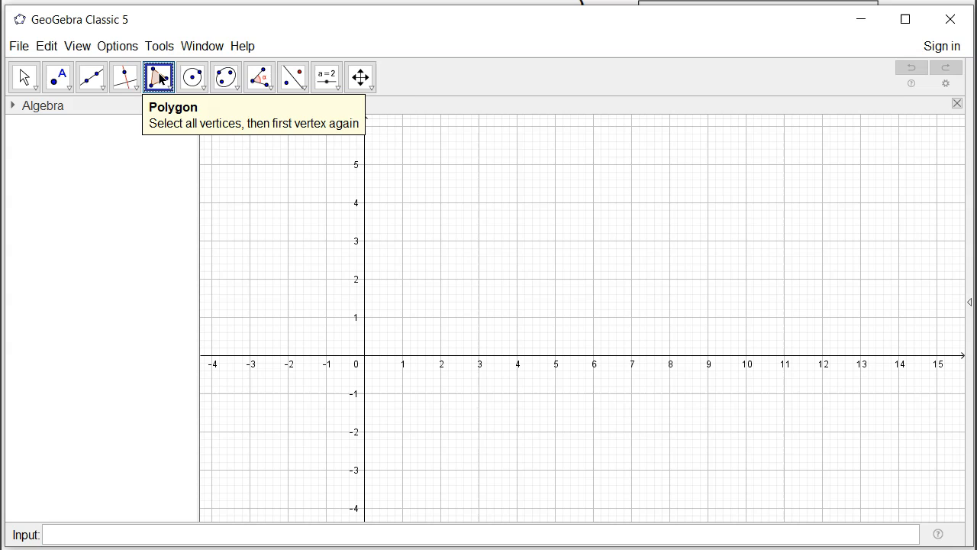
{"action": "left_click", "coordinate": [325, 214]}
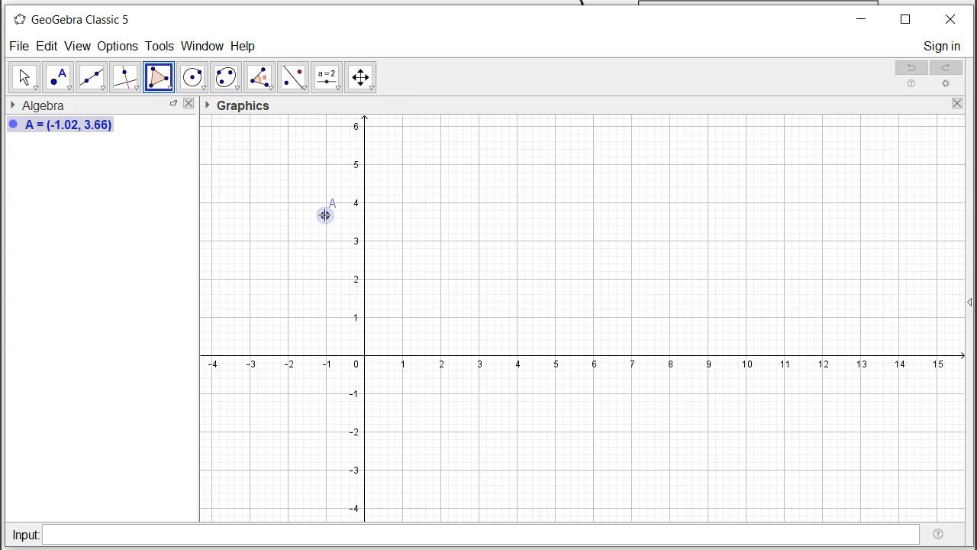
{"action": "left_click", "coordinate": [271, 303]}
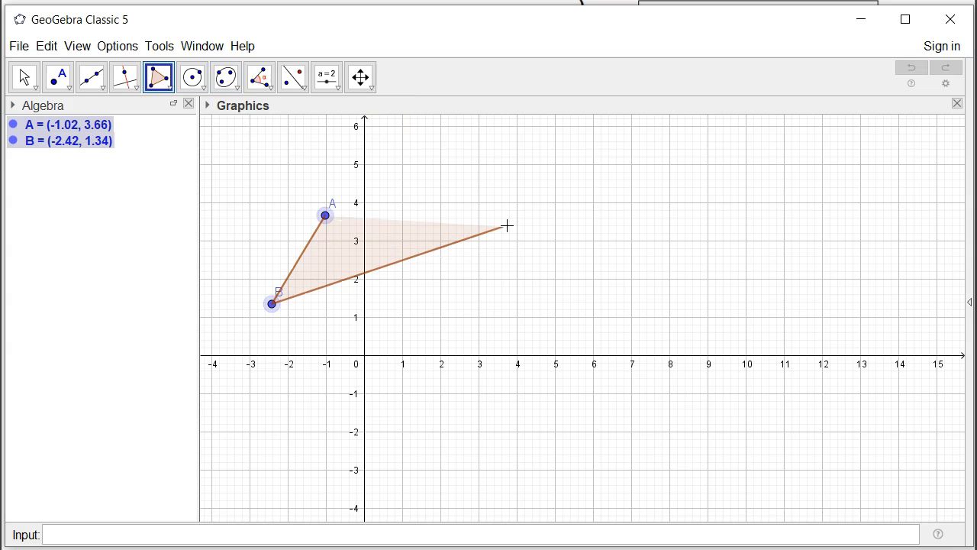
{"action": "left_click", "coordinate": [506, 226]}
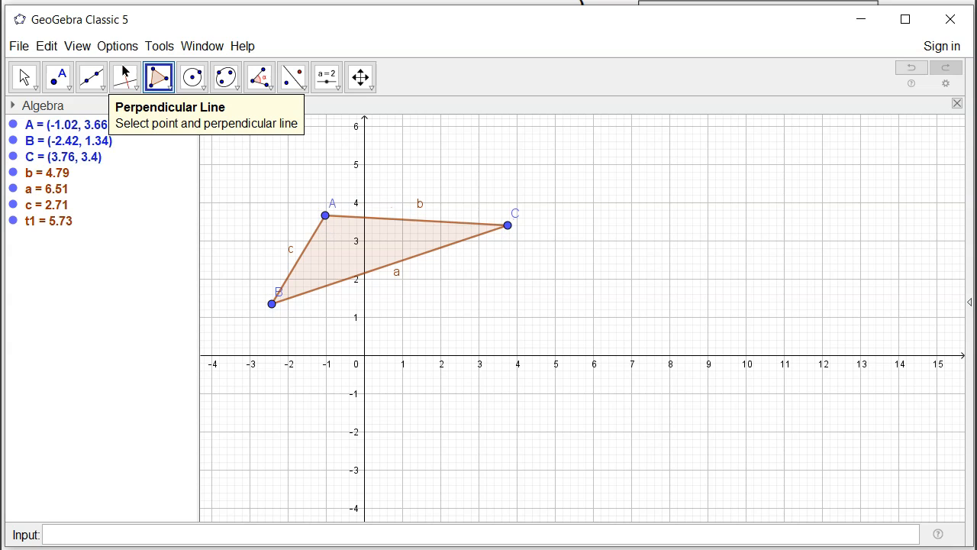
Paste a copy A1B1C1 of triangle ABC and drag it below the x-axis
{"action": "left_click", "coordinate": [18, 45]}
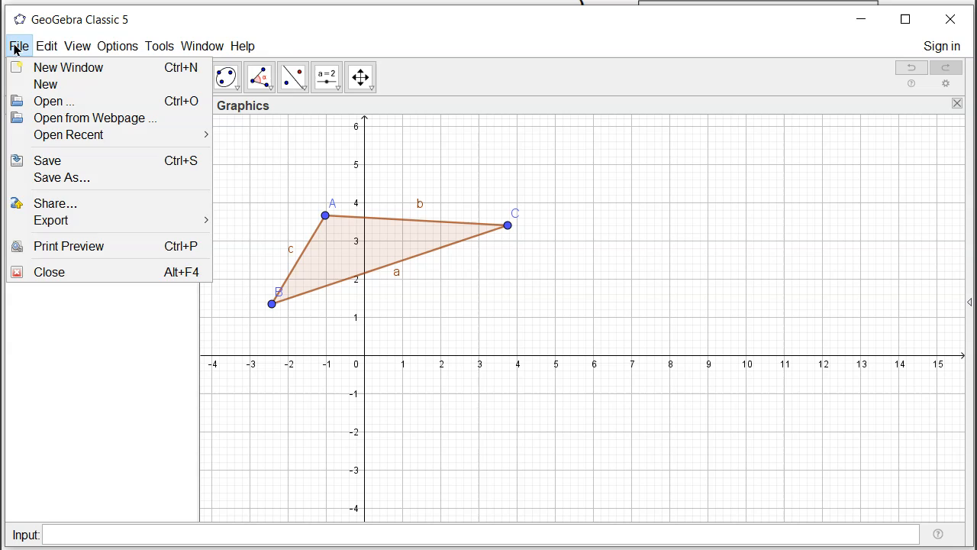
{"action": "mouse_move", "coordinate": [76, 372]}
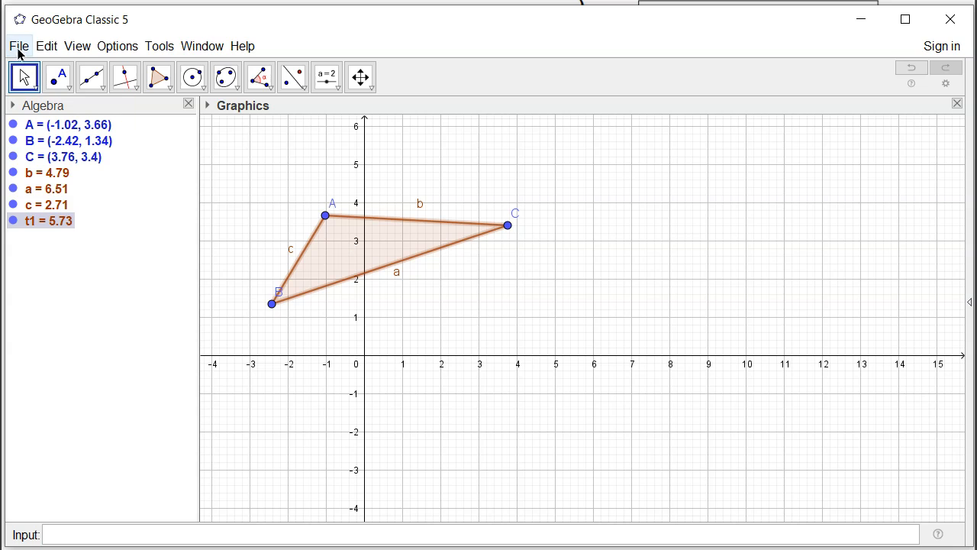
{"action": "left_click", "coordinate": [46, 45]}
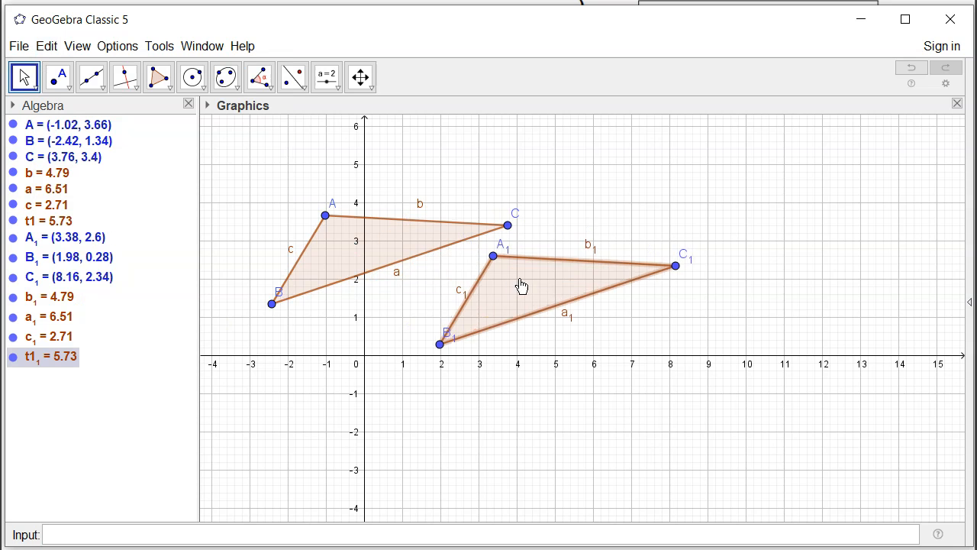
{"action": "left_click_drag", "start_coordinate": [521, 286], "coordinate": [761, 396]}
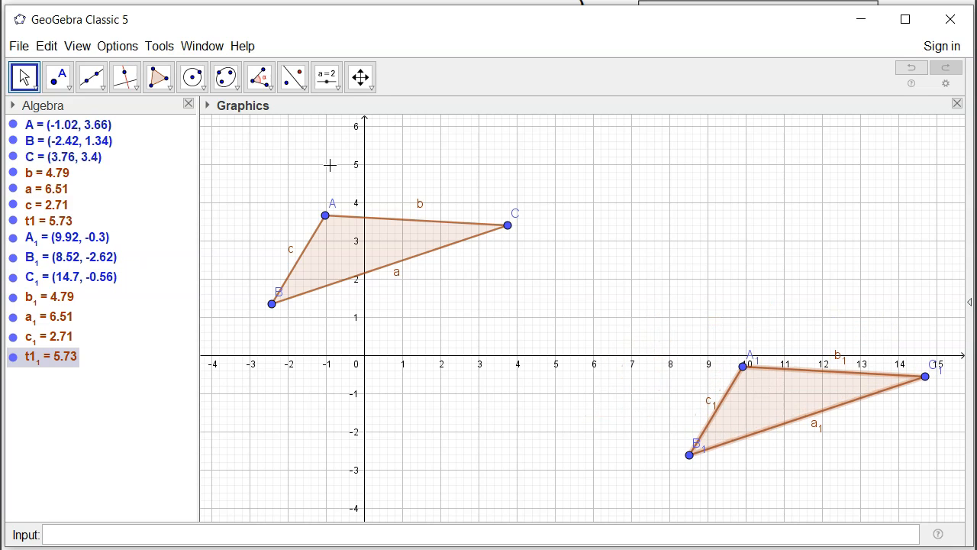
{"action": "mouse_move", "coordinate": [604, 304]}
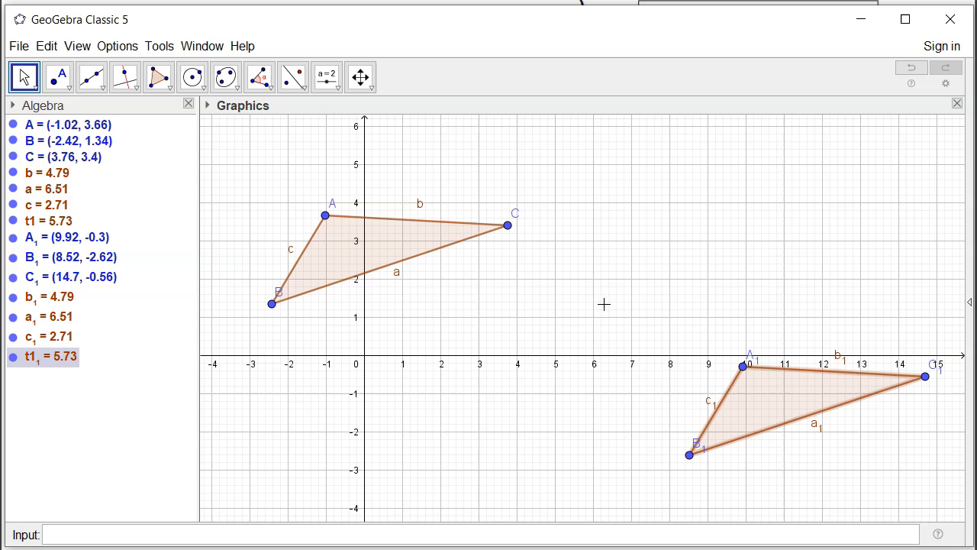
{"action": "mouse_move", "coordinate": [294, 76]}
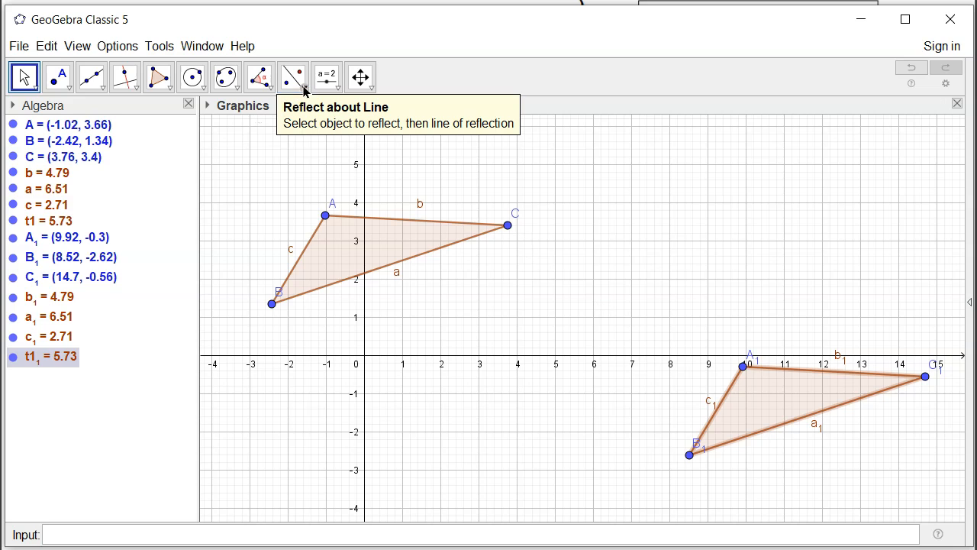
Rotate the copied triangle 32° counterclockwise around vertex B1 to create triangle DEF
{"action": "left_click", "coordinate": [293, 76]}
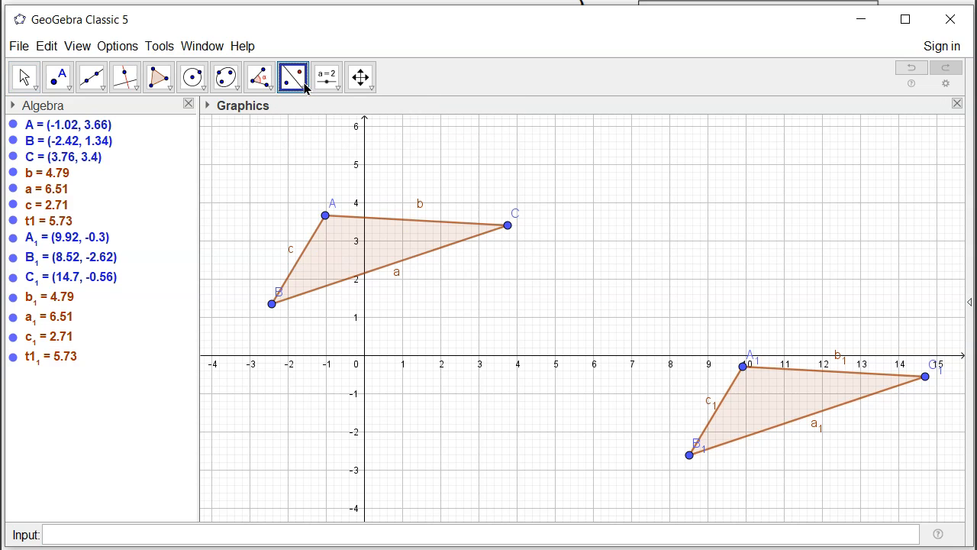
{"action": "left_click", "coordinate": [294, 77]}
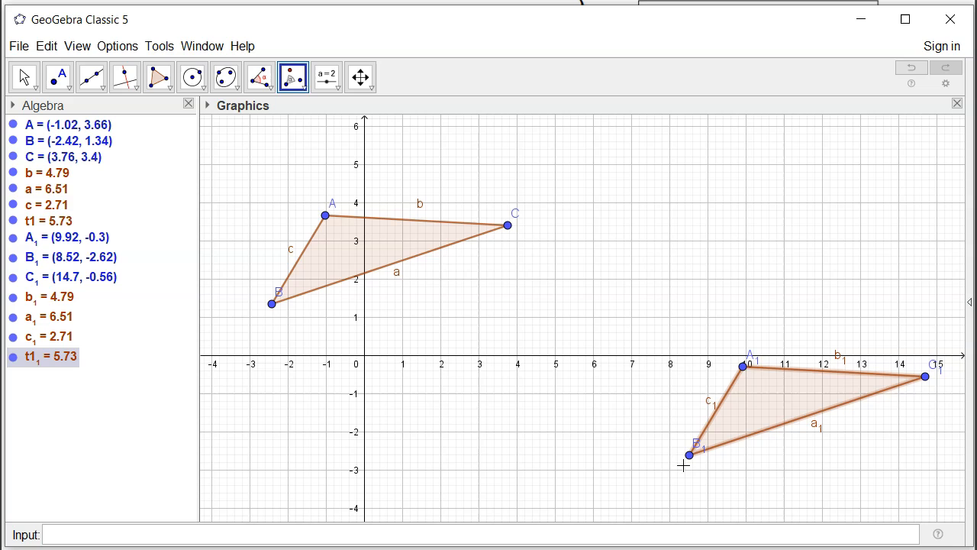
{"action": "left_click", "coordinate": [507, 225]}
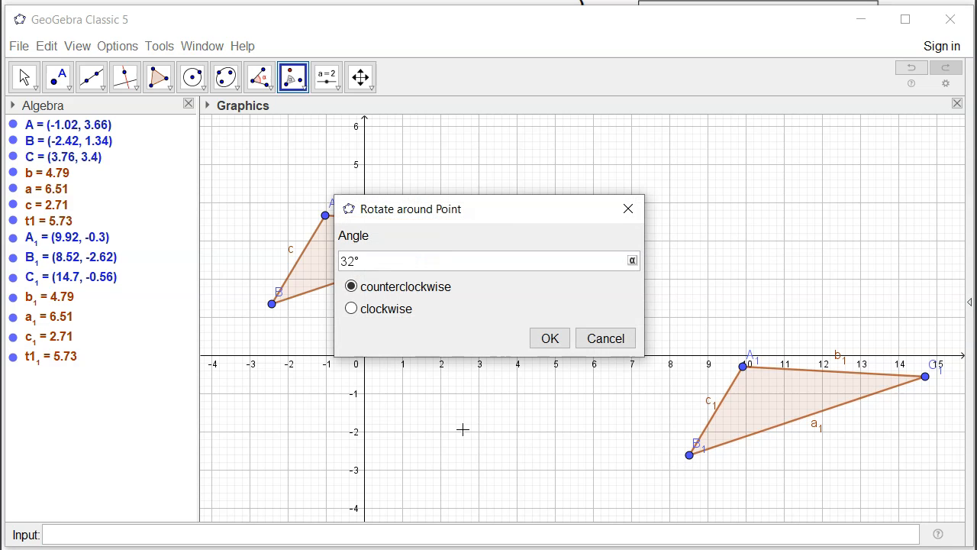
{"action": "mouse_move", "coordinate": [541, 314]}
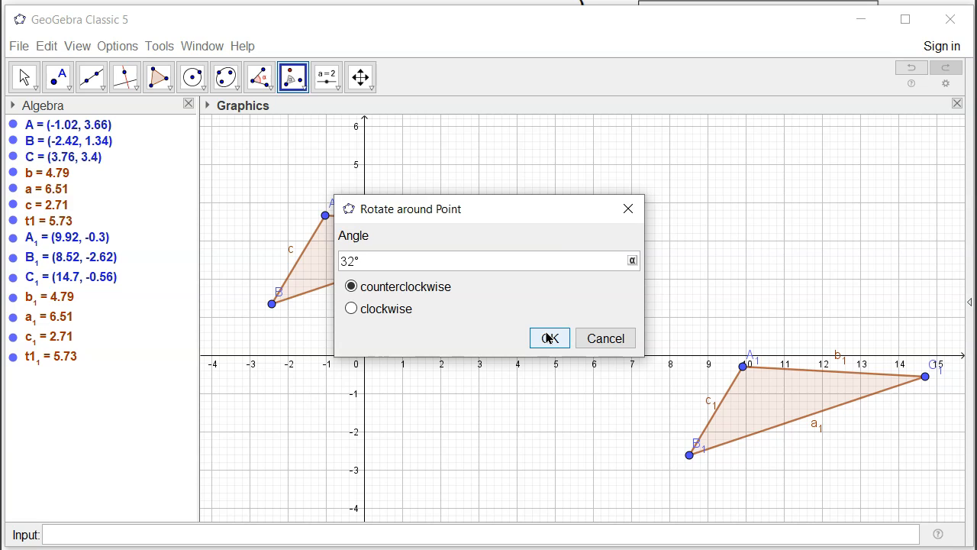
{"action": "left_click", "coordinate": [549, 337]}
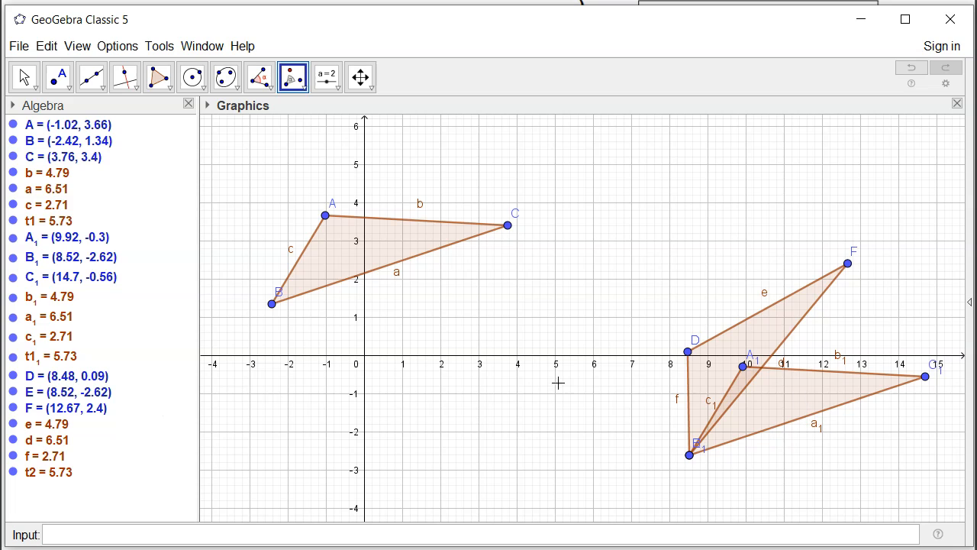
{"action": "mouse_move", "coordinate": [6, 249]}
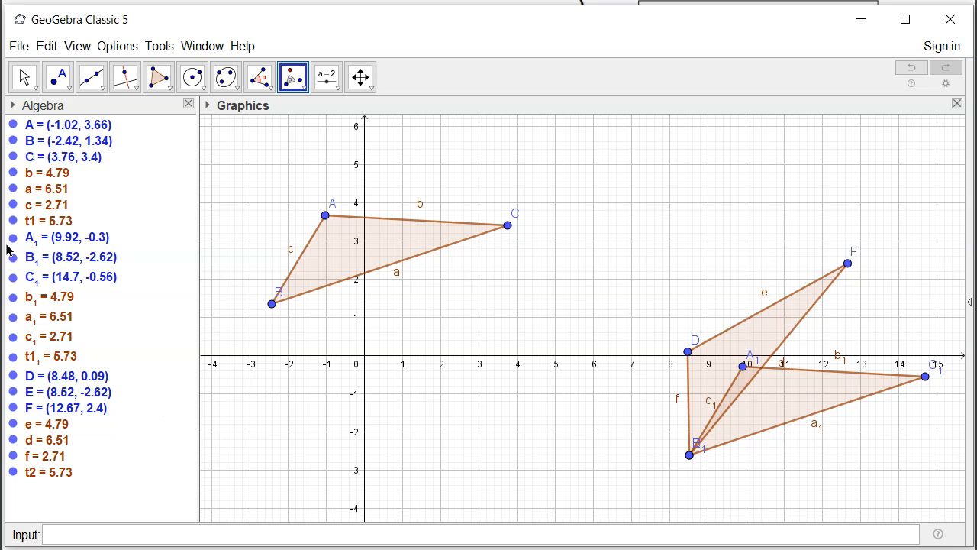
Hide the copy's vertices A1, B1 and C1 from the Algebra view
{"action": "left_click", "coordinate": [12, 237]}
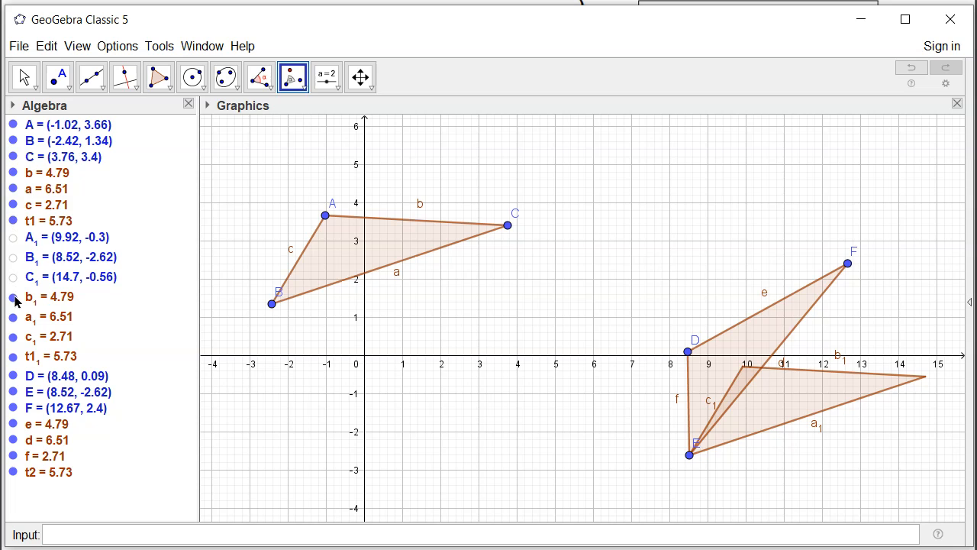
{"action": "mouse_move", "coordinate": [14, 359]}
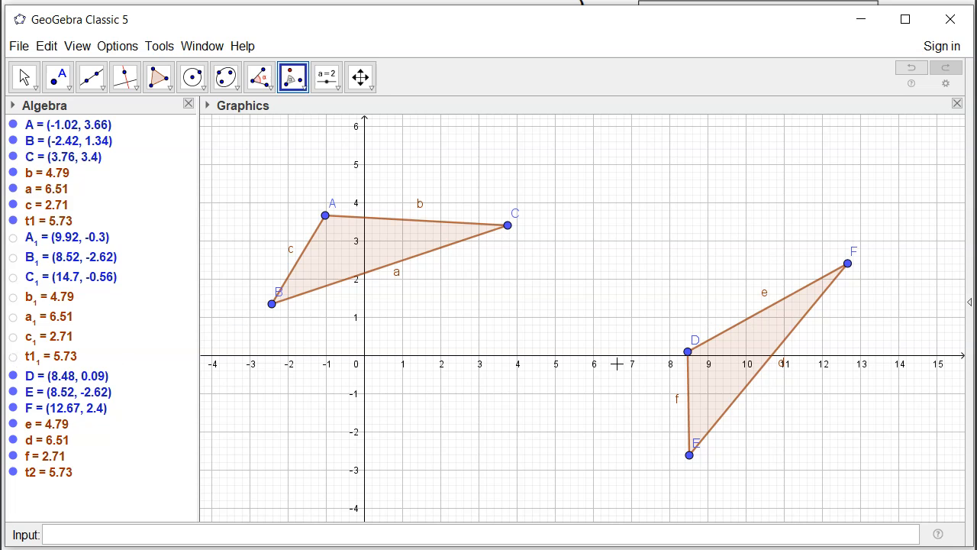
Rename the rotated triangle's vertices D, E and F to X, Y and Z
{"action": "right_click", "coordinate": [42, 375]}
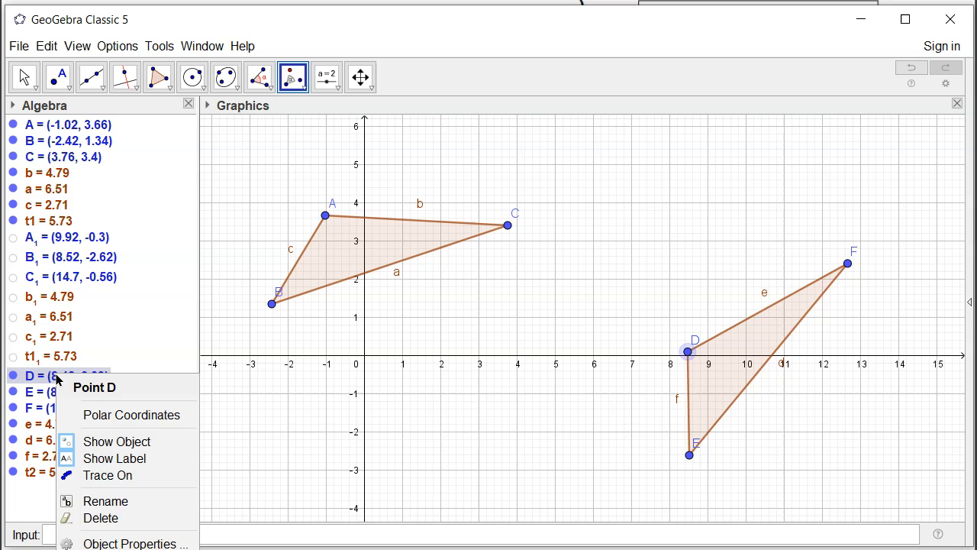
{"action": "left_click", "coordinate": [106, 501]}
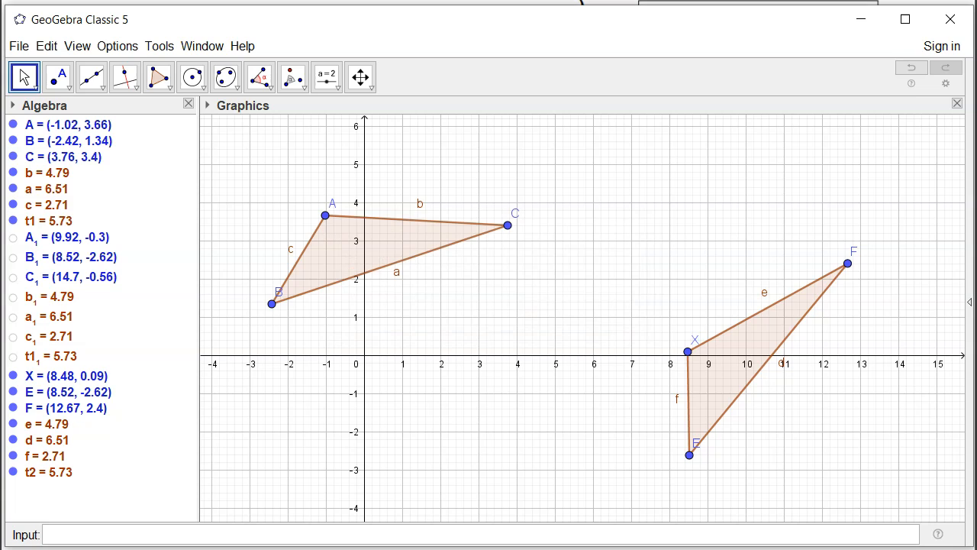
{"action": "right_click", "coordinate": [28, 392]}
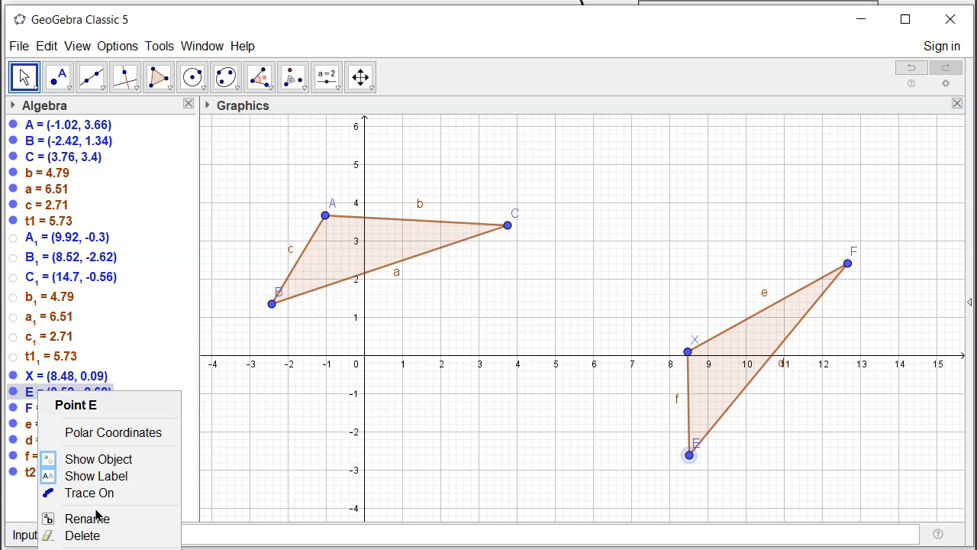
{"action": "left_click", "coordinate": [86, 518]}
{"action": "type", "text": "Y"}
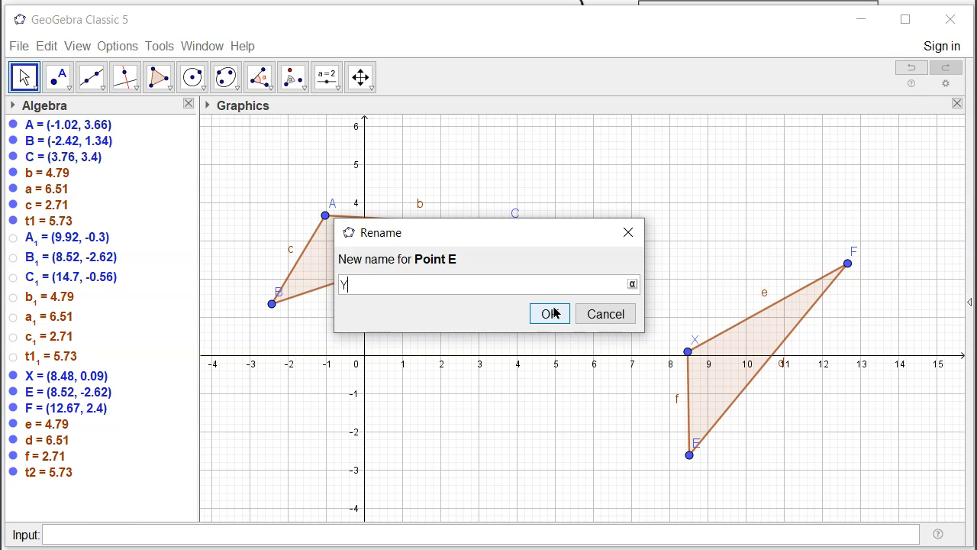
{"action": "left_click", "coordinate": [549, 314]}
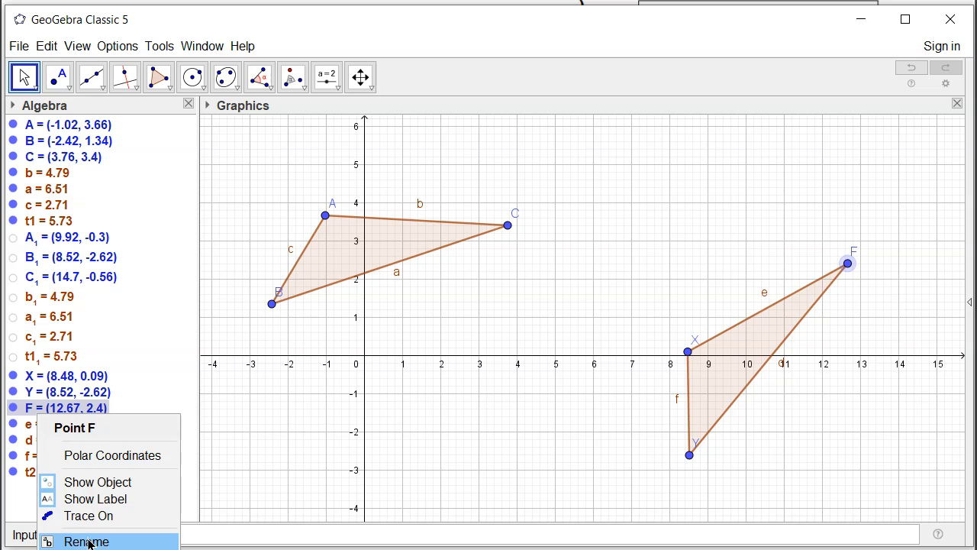
{"action": "left_click", "coordinate": [86, 541]}
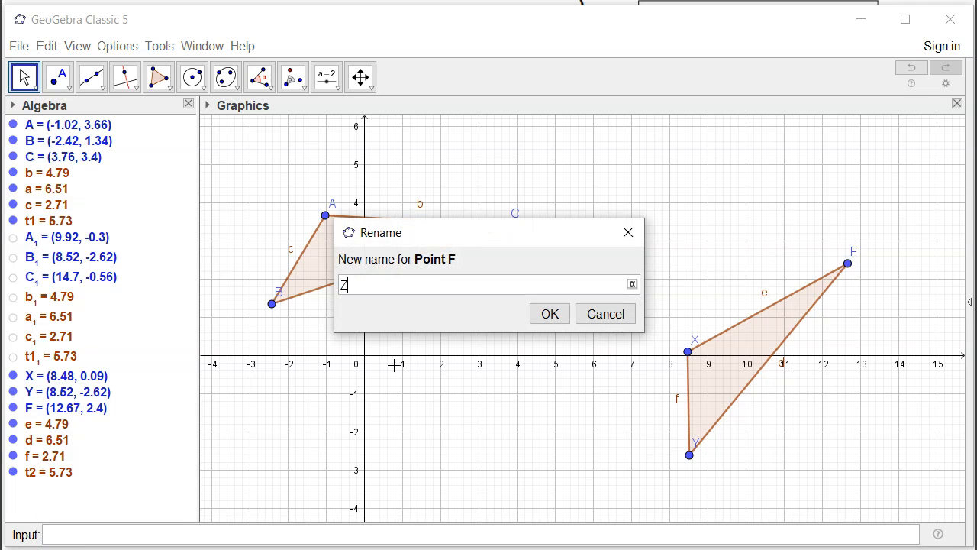
{"action": "left_click", "coordinate": [549, 314]}
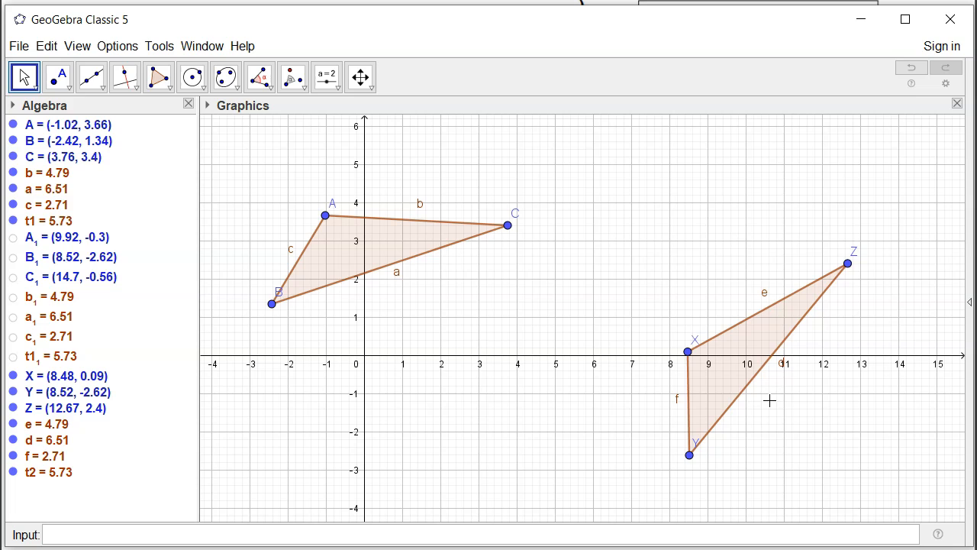
{"action": "mouse_move", "coordinate": [416, 160]}
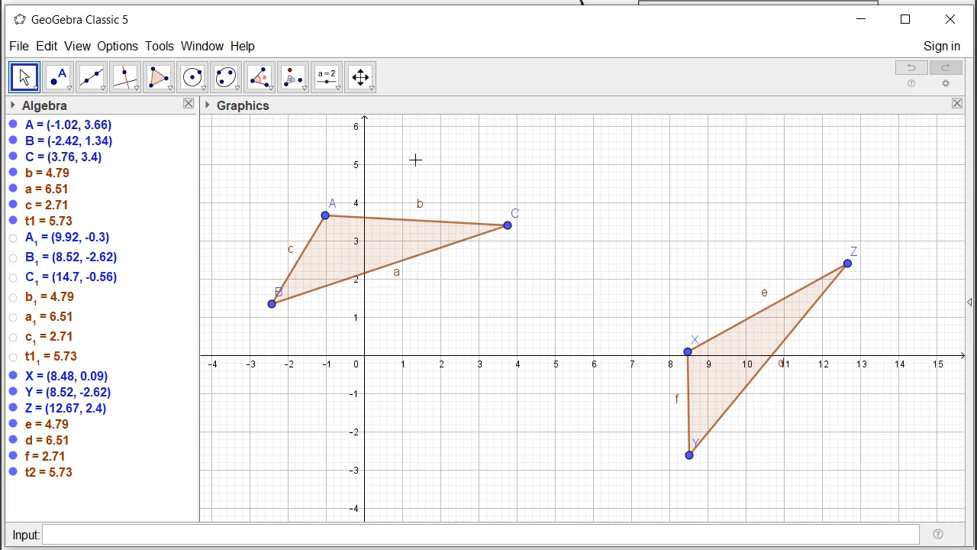
{"action": "mouse_move", "coordinate": [363, 267]}
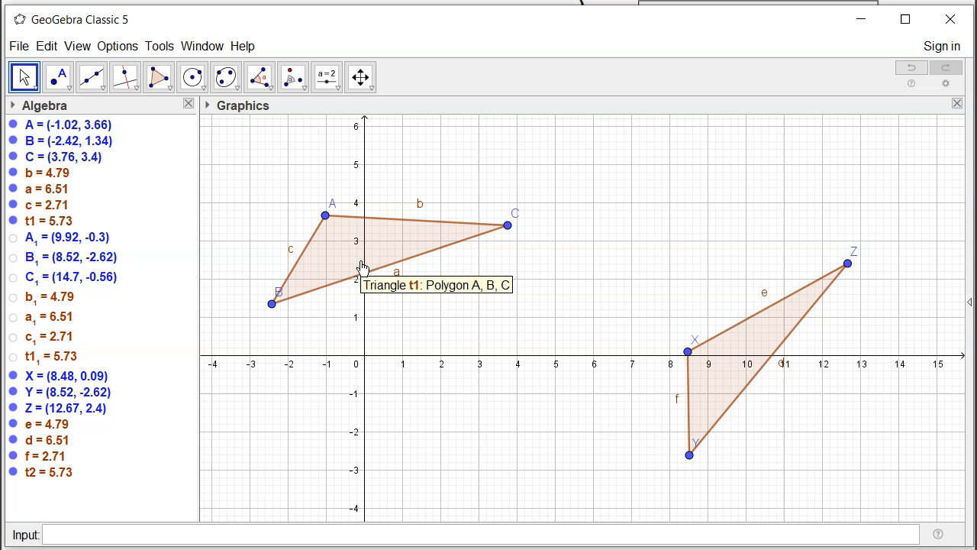
{"action": "mouse_move", "coordinate": [753, 347]}
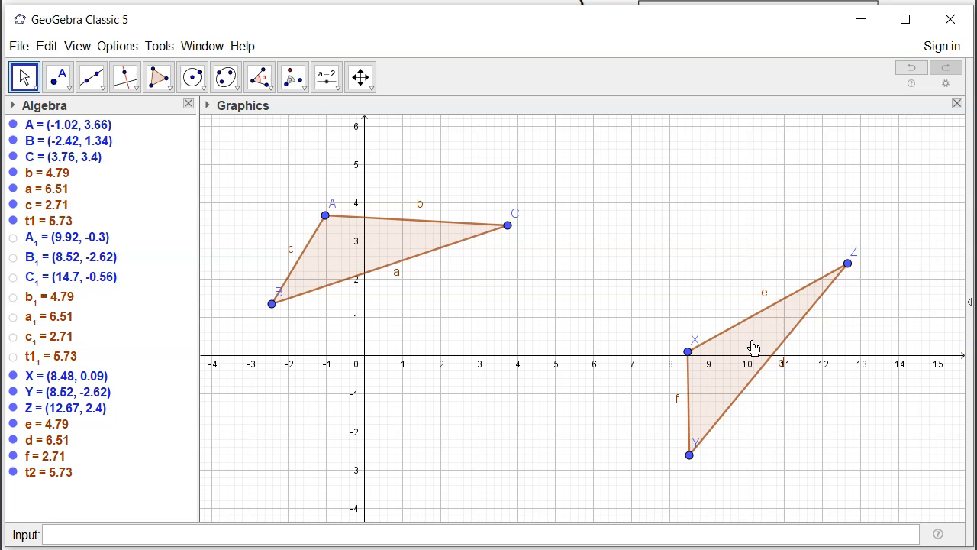
{"action": "mouse_move", "coordinate": [407, 251]}
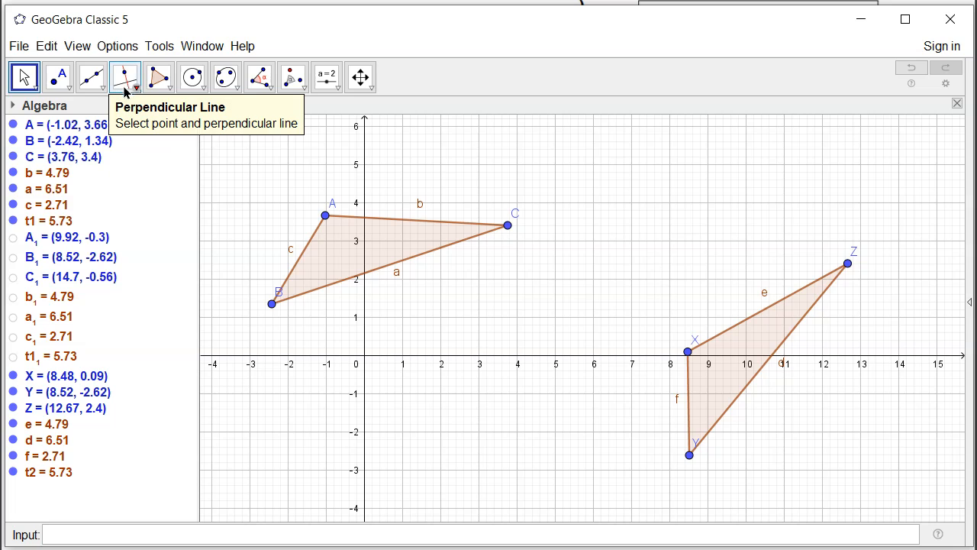
Select the Perpendicular Bisector tool to bisect points A and X
{"action": "left_click", "coordinate": [125, 76]}
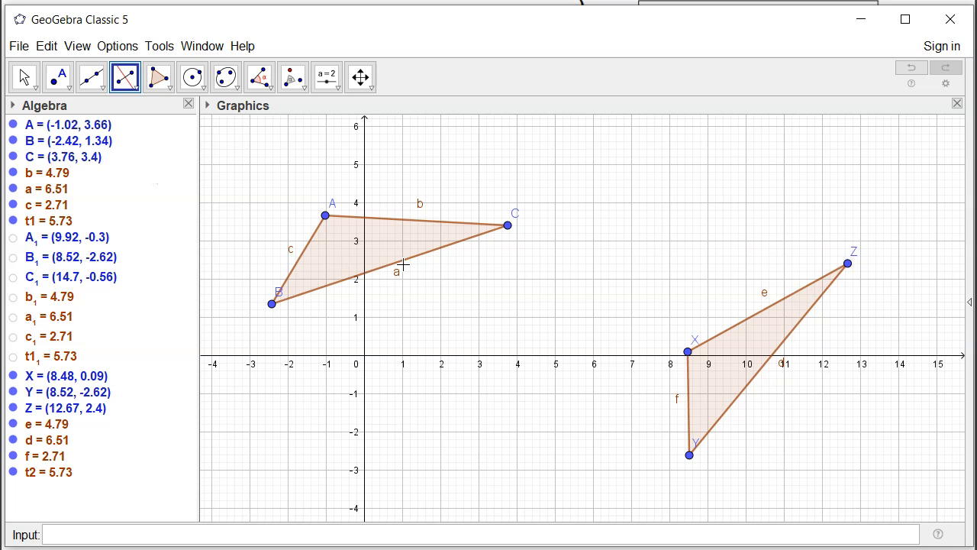
{"action": "mouse_move", "coordinate": [441, 317]}
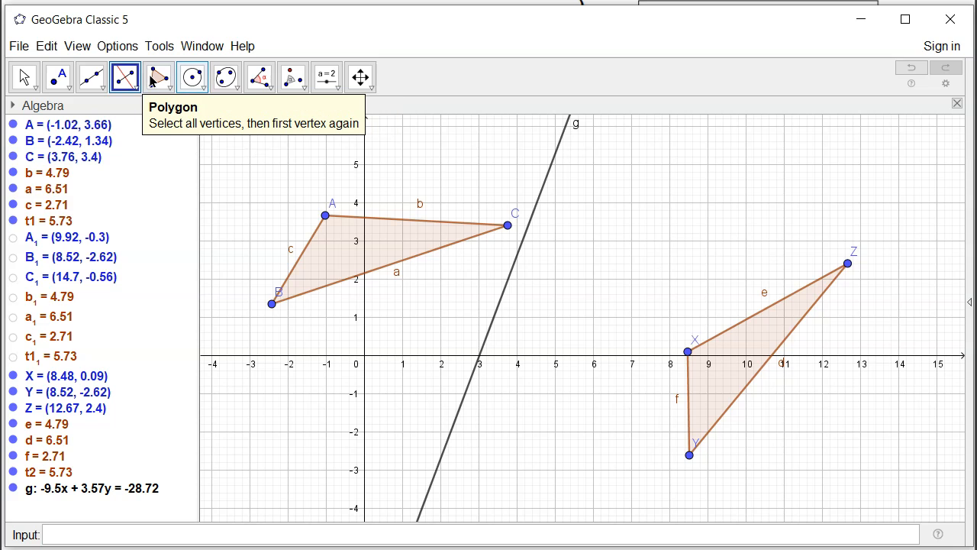
Select the Reflect about Line tool to mirror triangle ABC across line g
{"action": "left_click", "coordinate": [293, 76]}
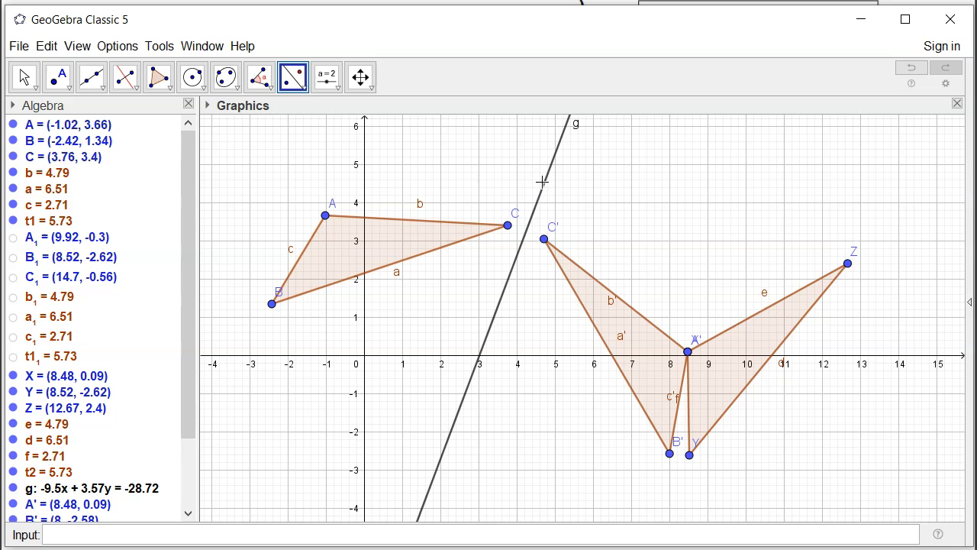
{"action": "mouse_move", "coordinate": [277, 207]}
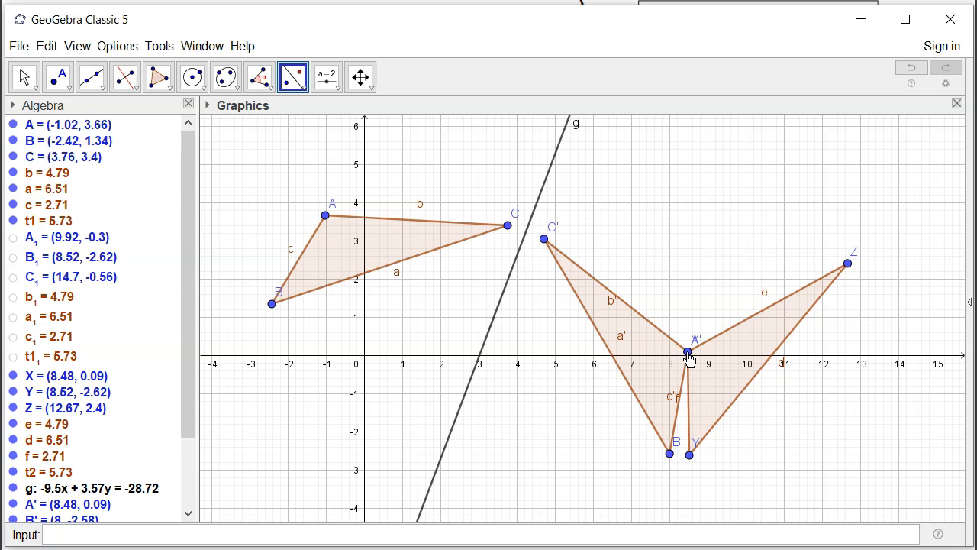
{"action": "mouse_move", "coordinate": [562, 328]}
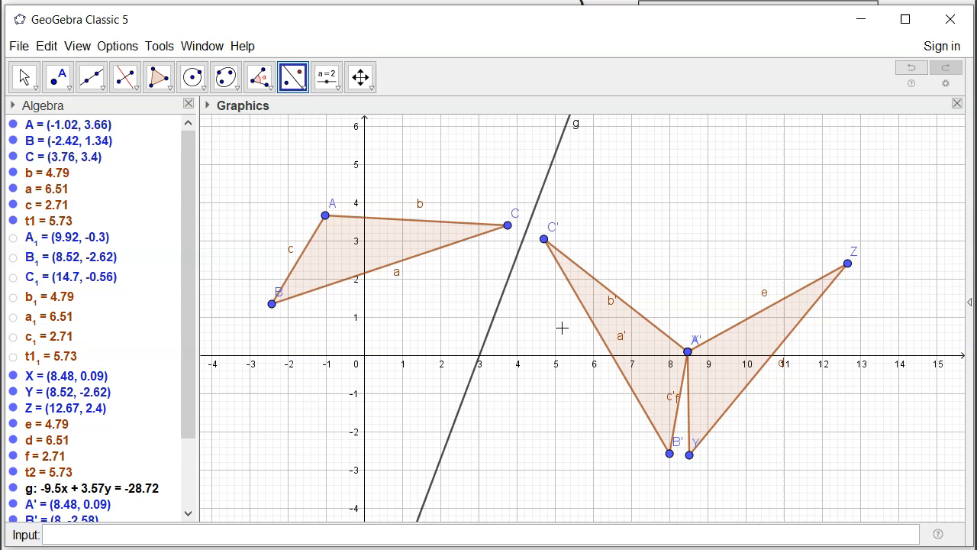
{"action": "mouse_move", "coordinate": [125, 76]}
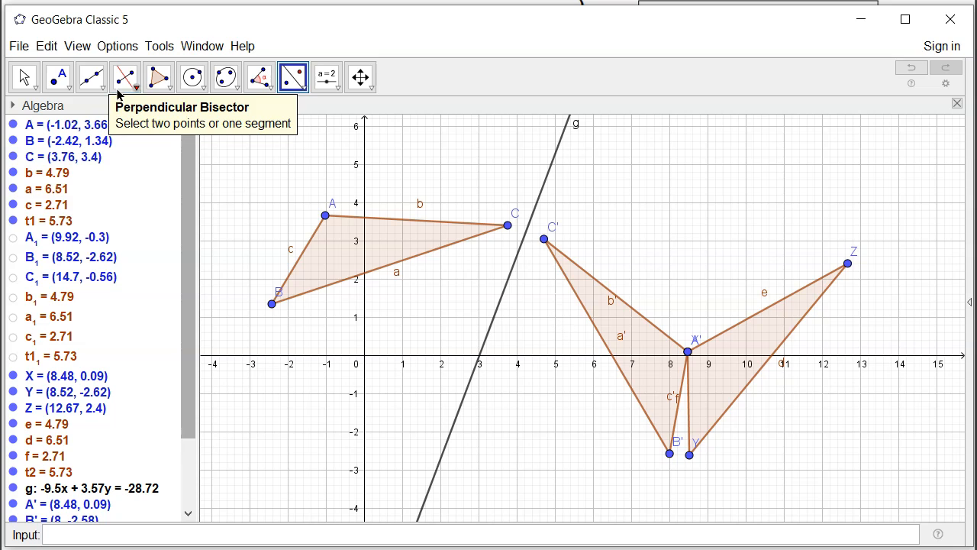
Select the Perpendicular Bisector tool again to bisect points B' and Y
{"action": "left_click", "coordinate": [125, 76]}
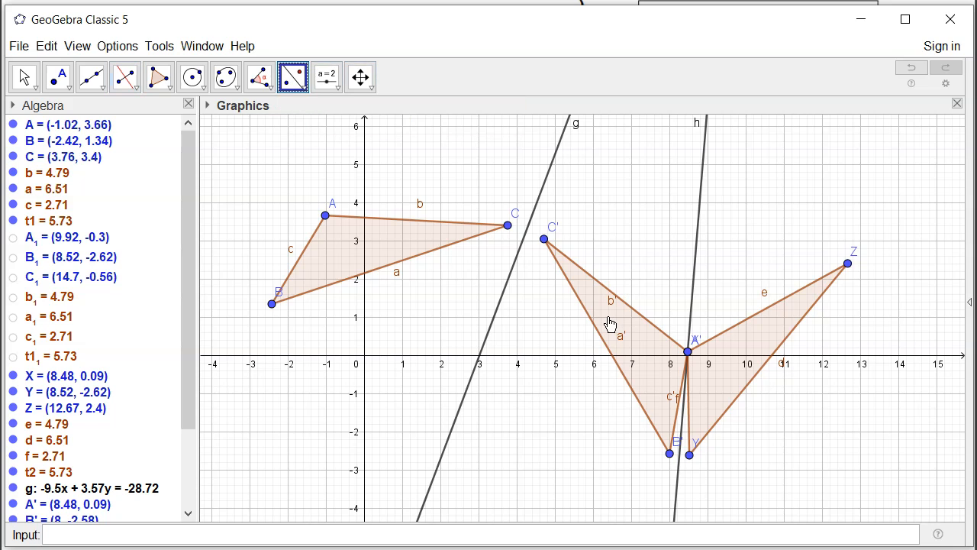
{"action": "mouse_move", "coordinate": [697, 254]}
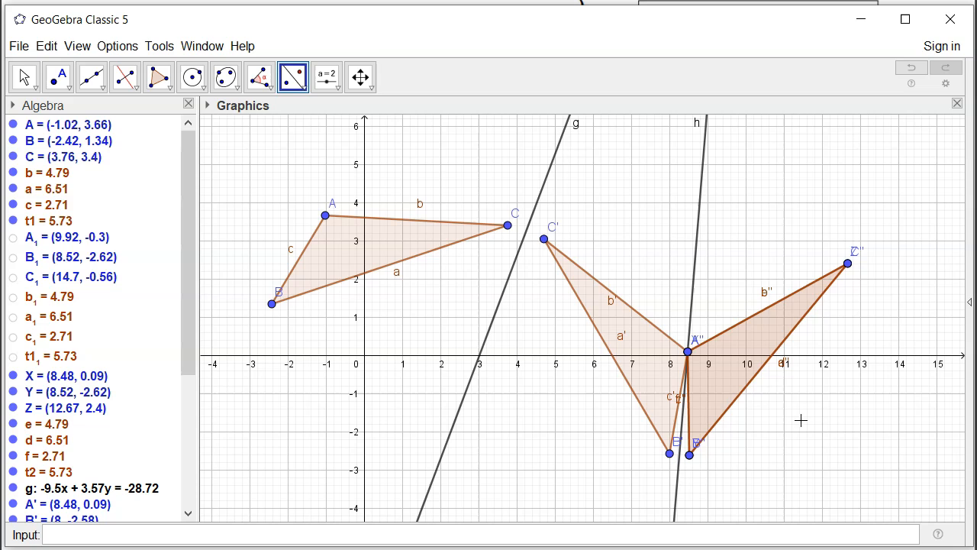
{"action": "mouse_move", "coordinate": [320, 276]}
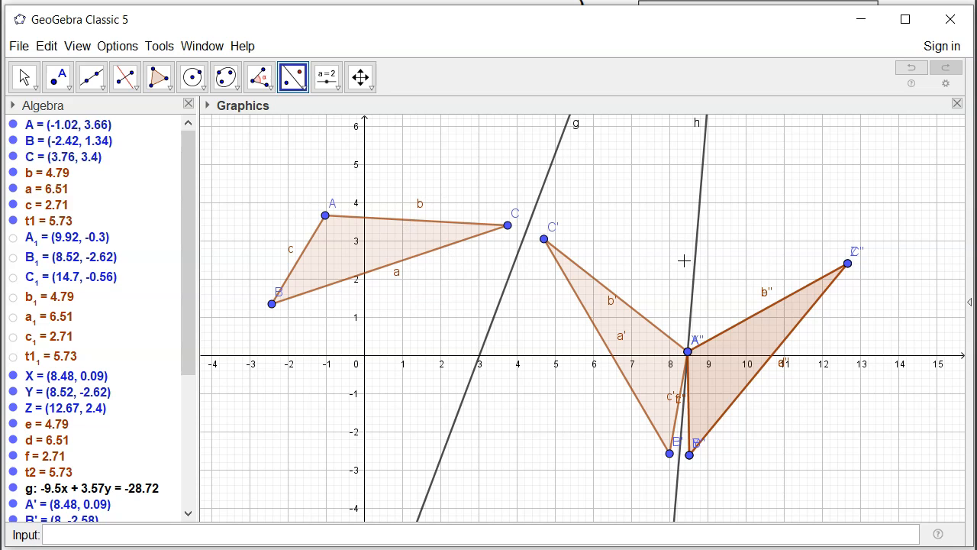
{"action": "mouse_move", "coordinate": [914, 416]}
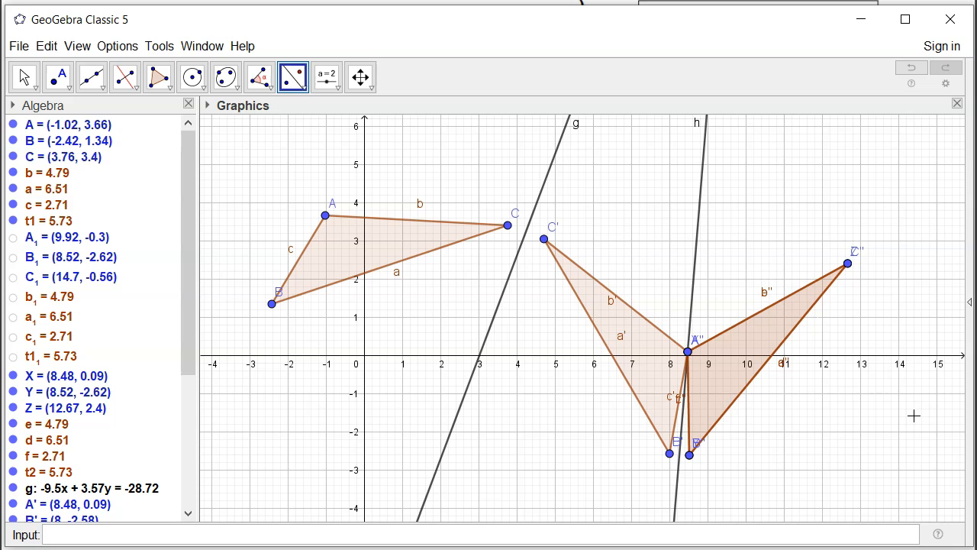
{"action": "mouse_move", "coordinate": [655, 214]}
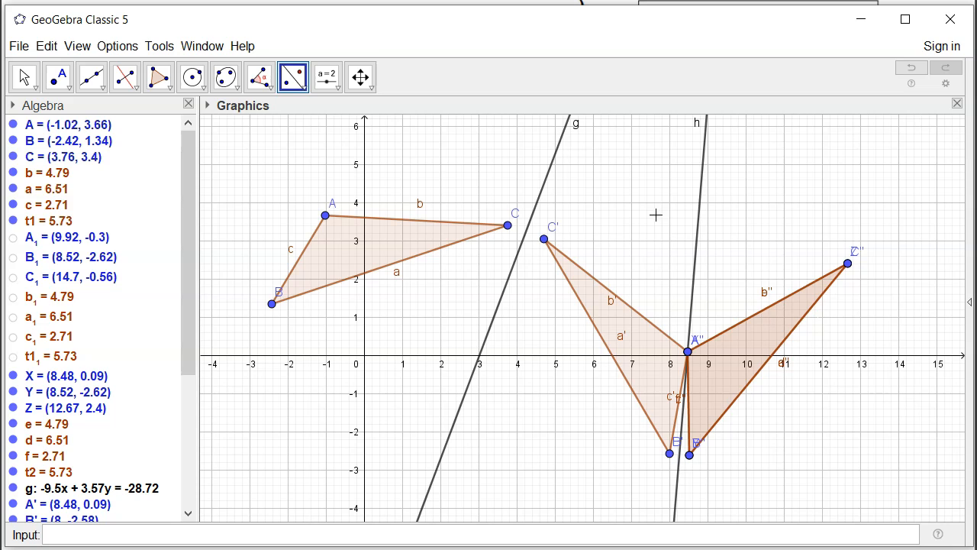